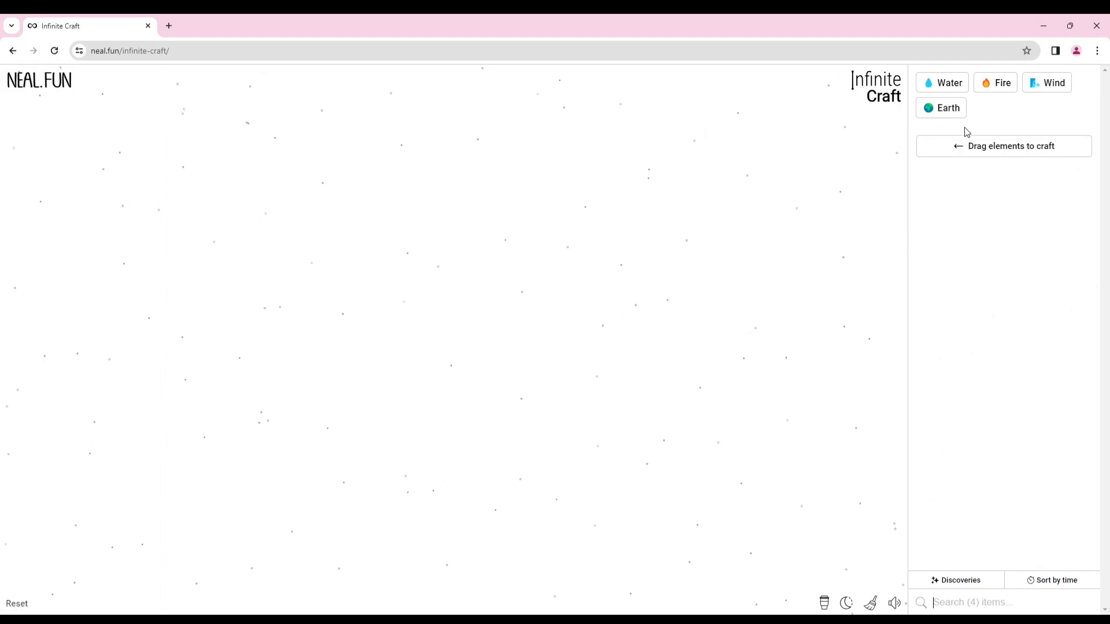
mouse_move(908, 177)
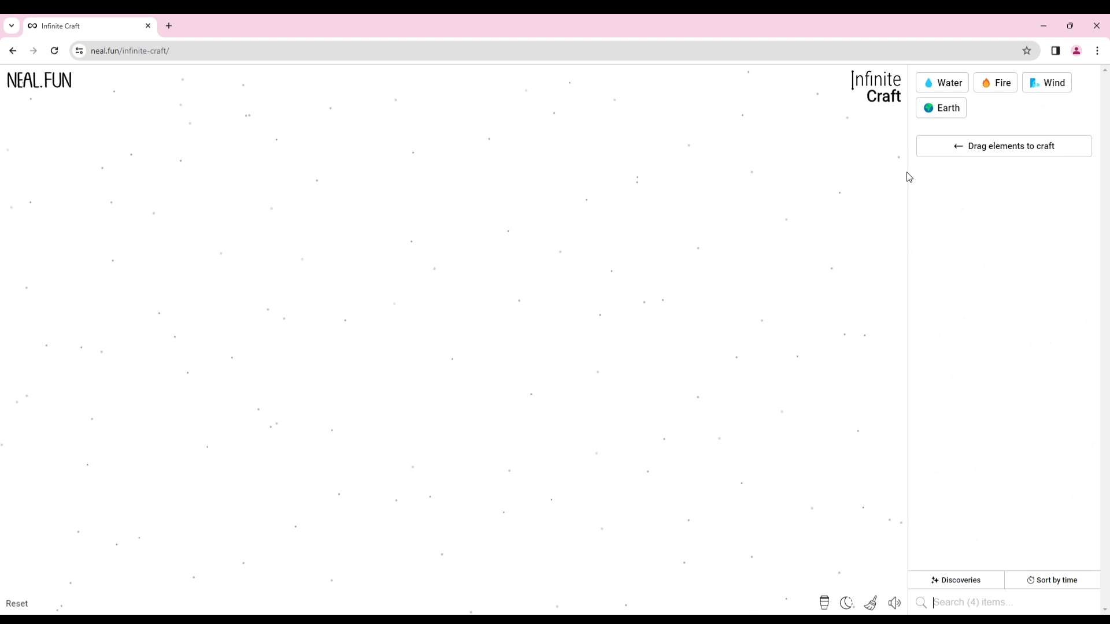
Craft Lake and Mountain from the starting elements and merge them into Fjord
drag(942, 82, 534, 237)
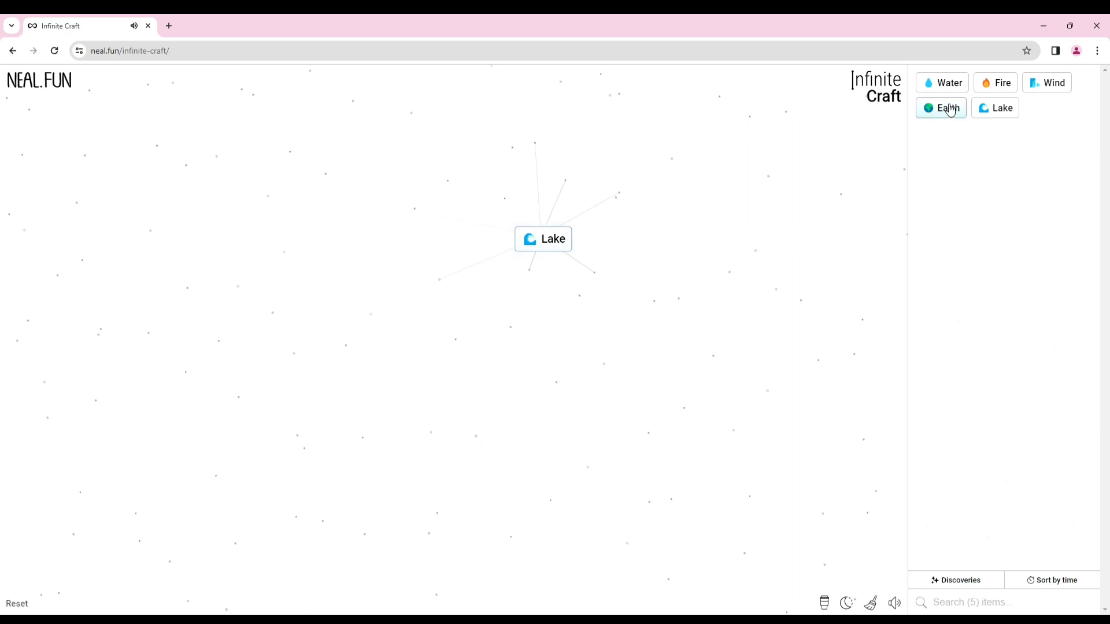
drag(946, 108, 664, 242)
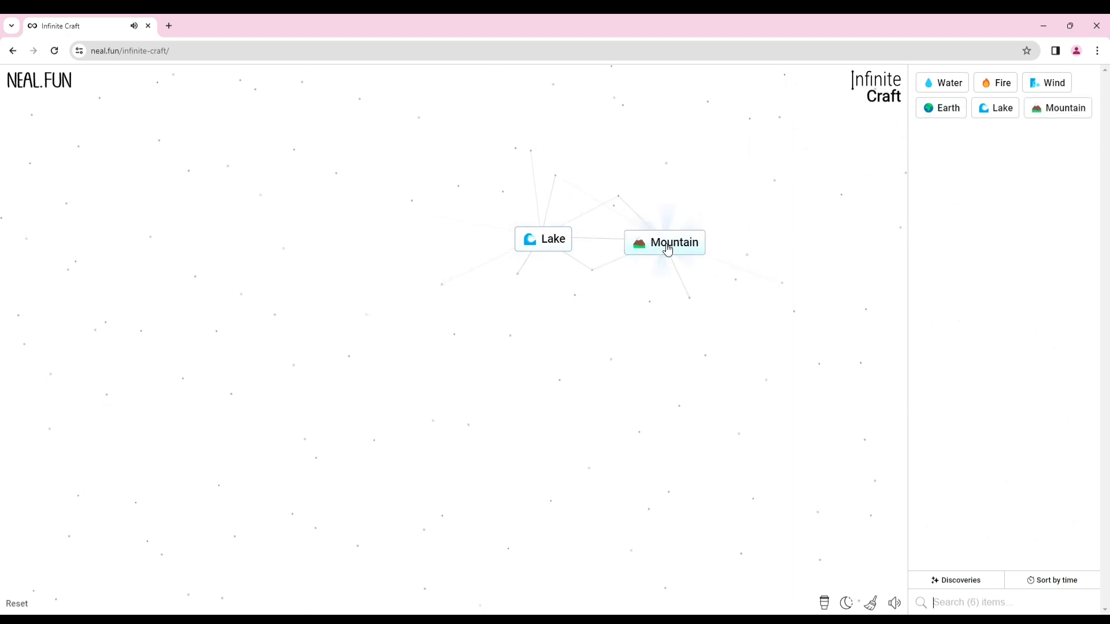
drag(663, 242, 543, 238)
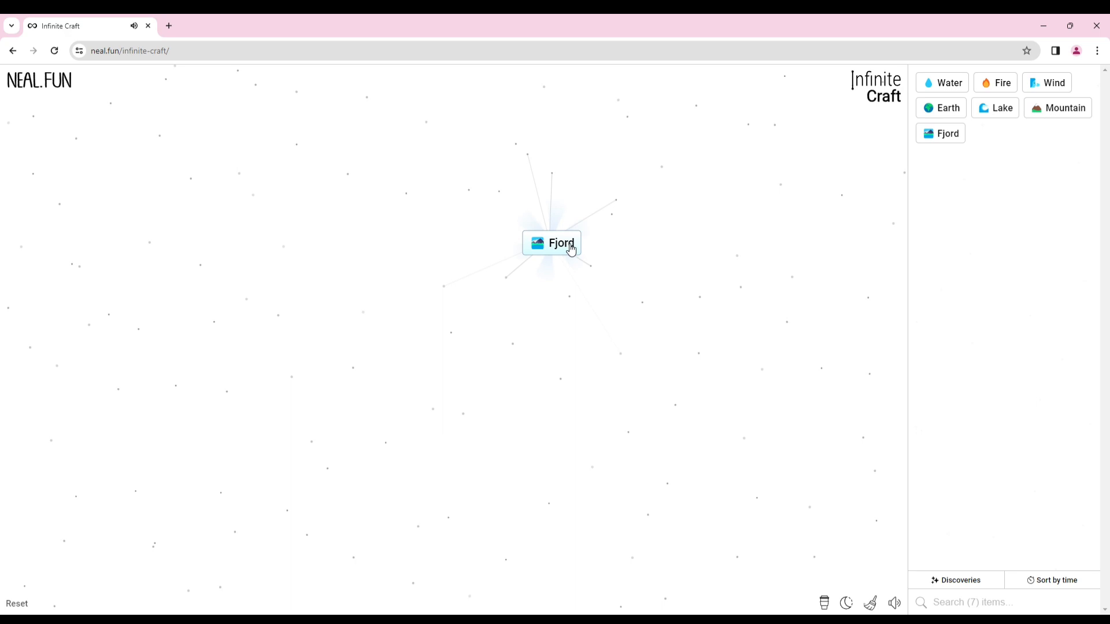
drag(559, 243, 458, 251)
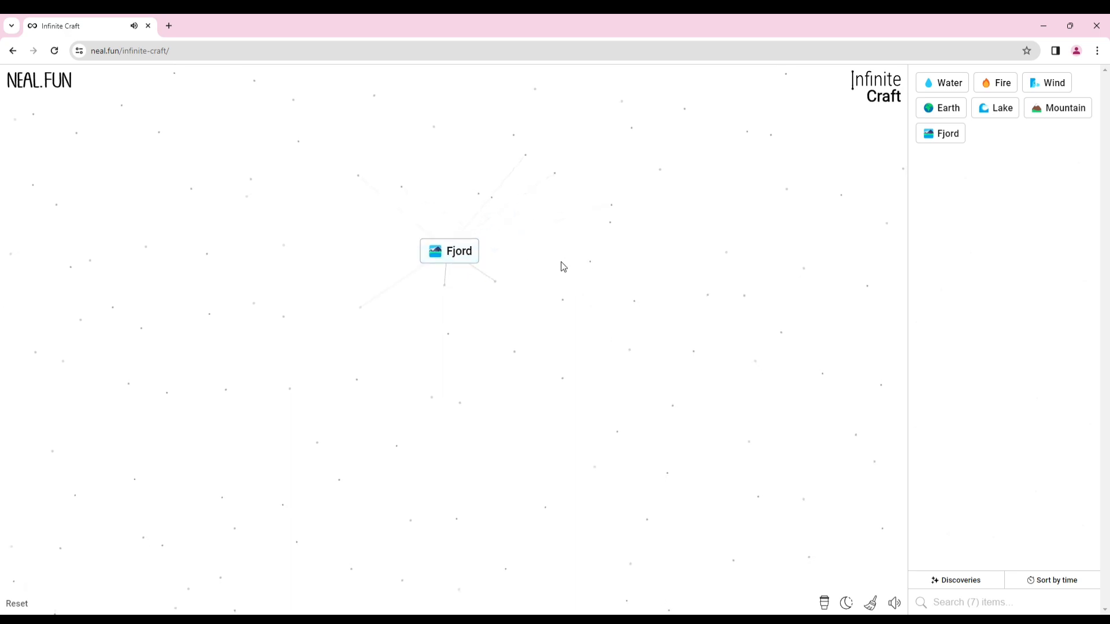
Combine Water with Fjord to discover Whale, then bring another sidebar element onto the canvas
drag(951, 83, 497, 254)
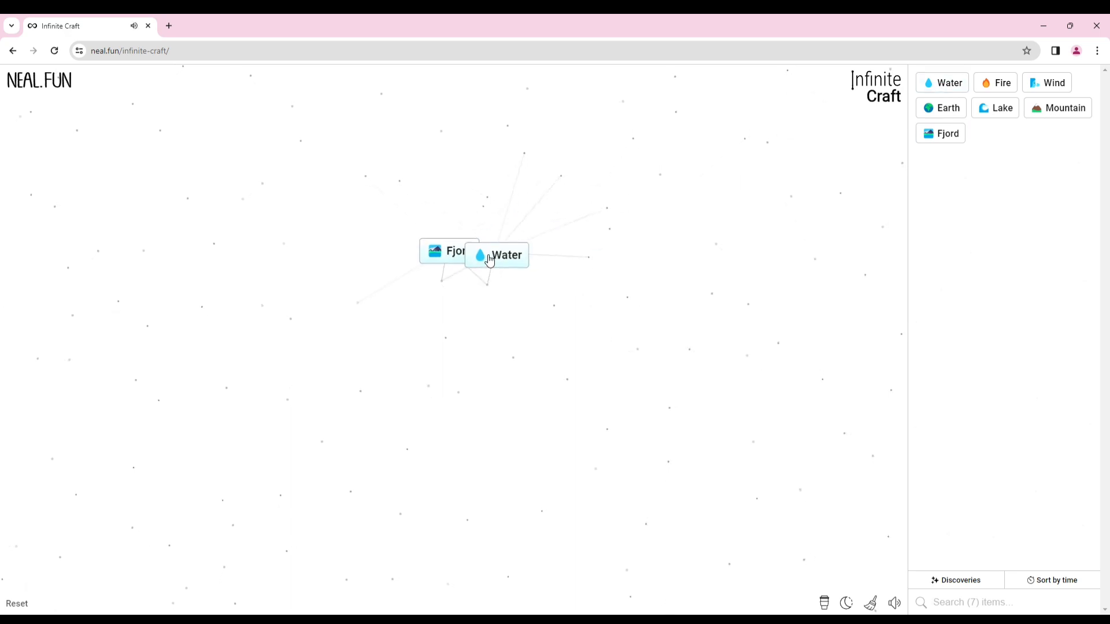
drag(506, 254, 456, 253)
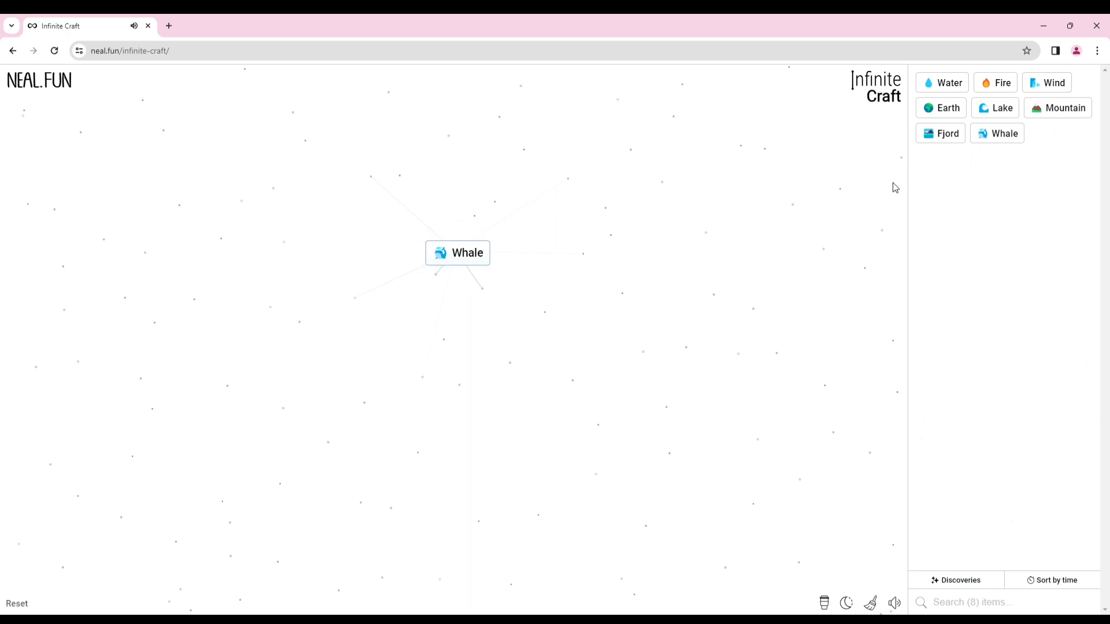
drag(947, 107, 582, 251)
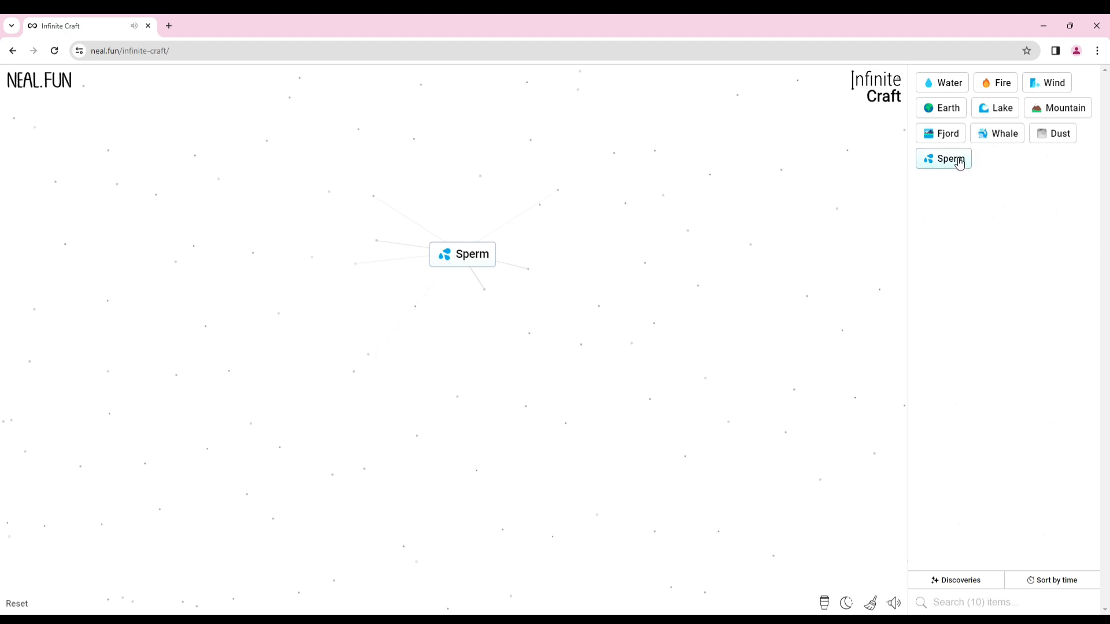
Drop Dust onto Sperm to discover Baby
drag(1060, 132, 596, 250)
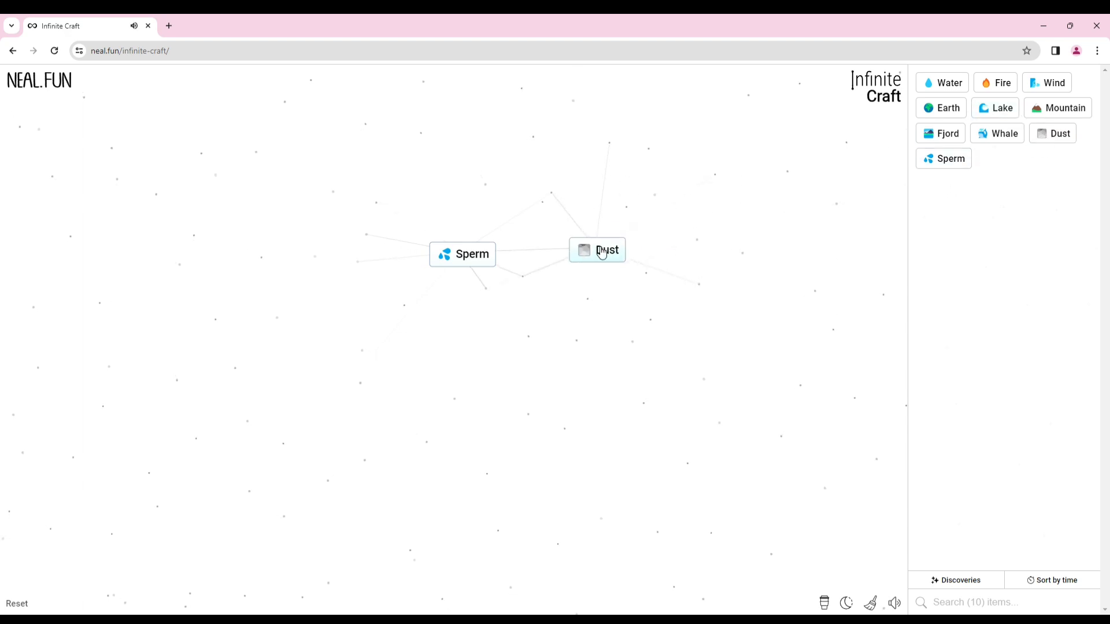
drag(597, 250, 463, 254)
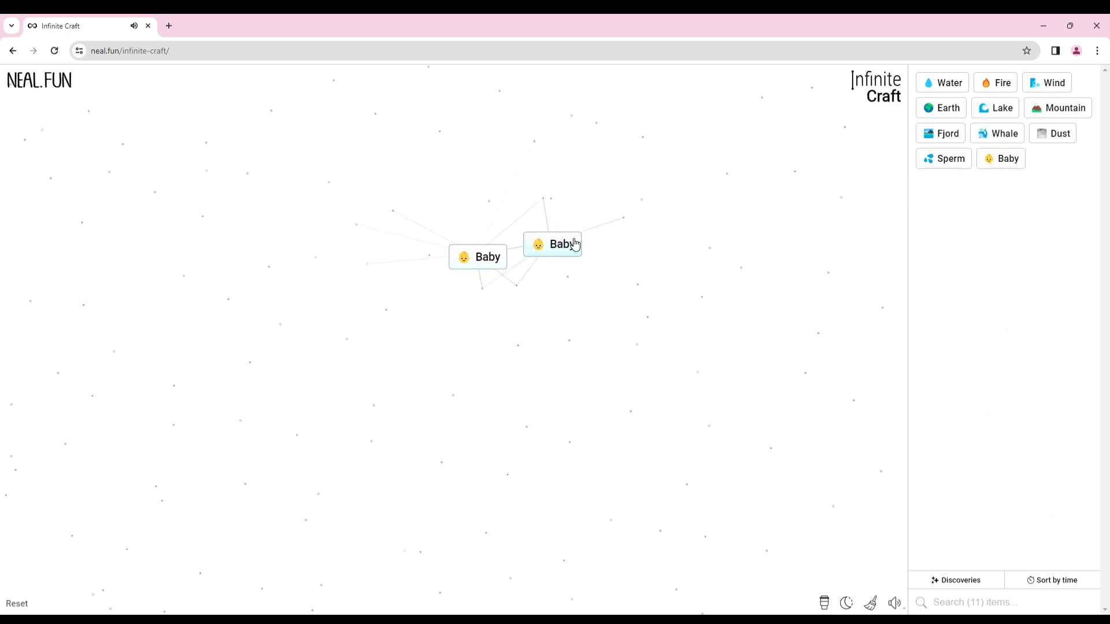
Merge two Babies into Child, then combine Child with Teenager to create Adult
drag(553, 244, 488, 257)
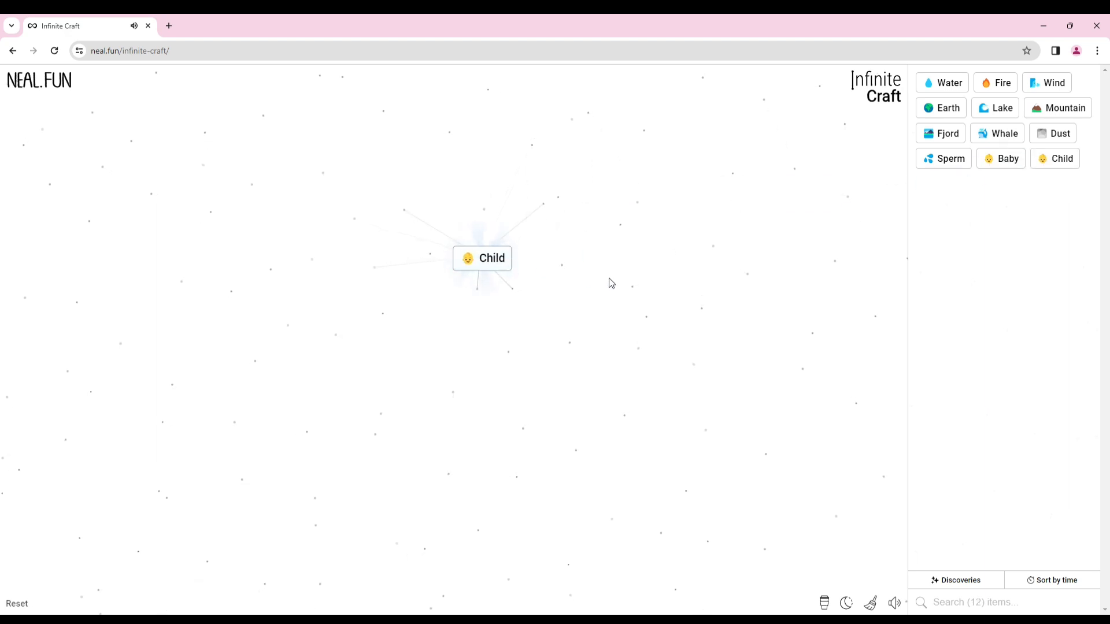
mouse_move(1005, 162)
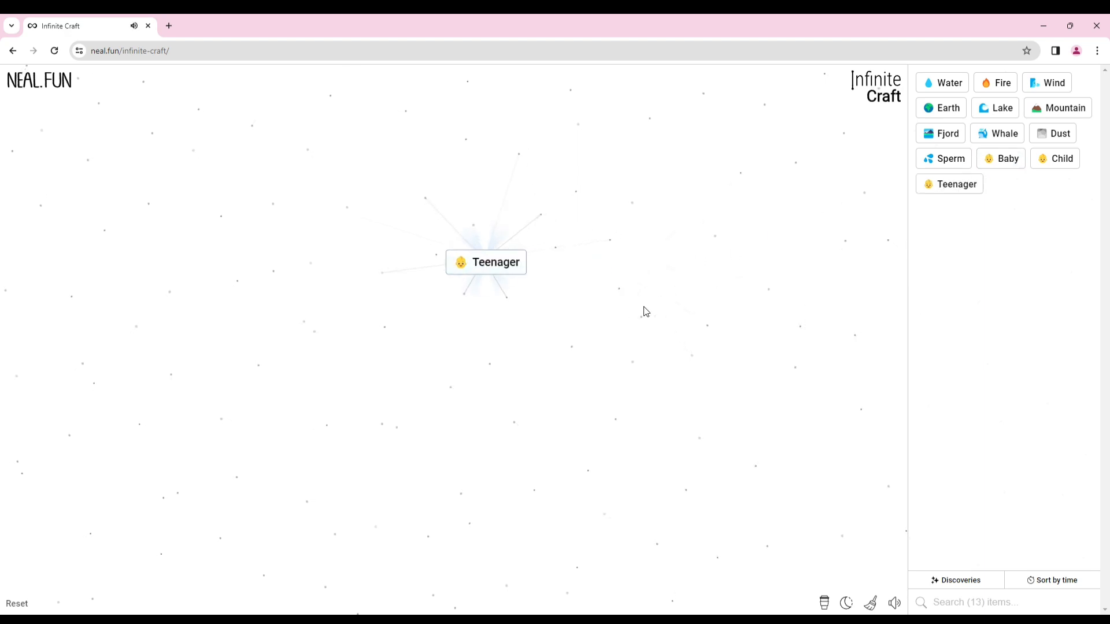
drag(1061, 158, 624, 252)
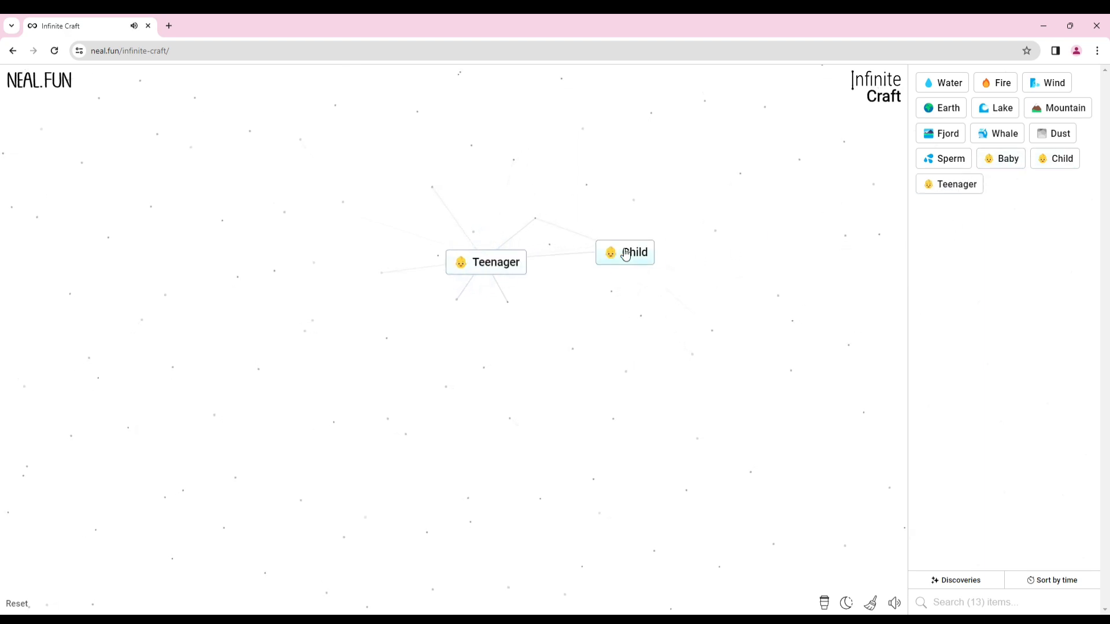
drag(624, 254, 496, 262)
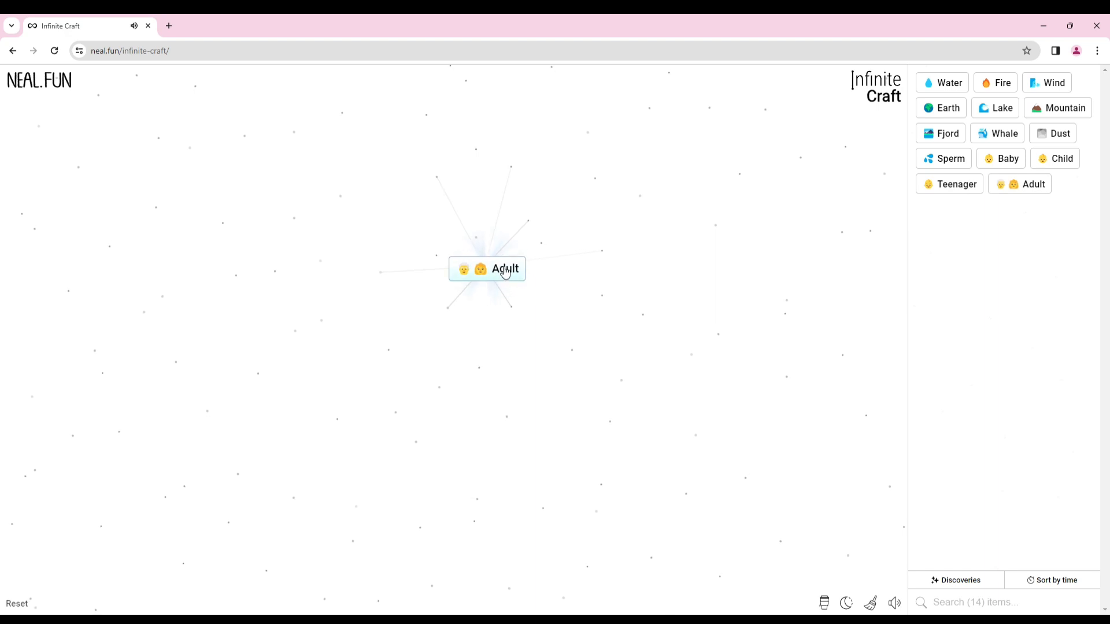